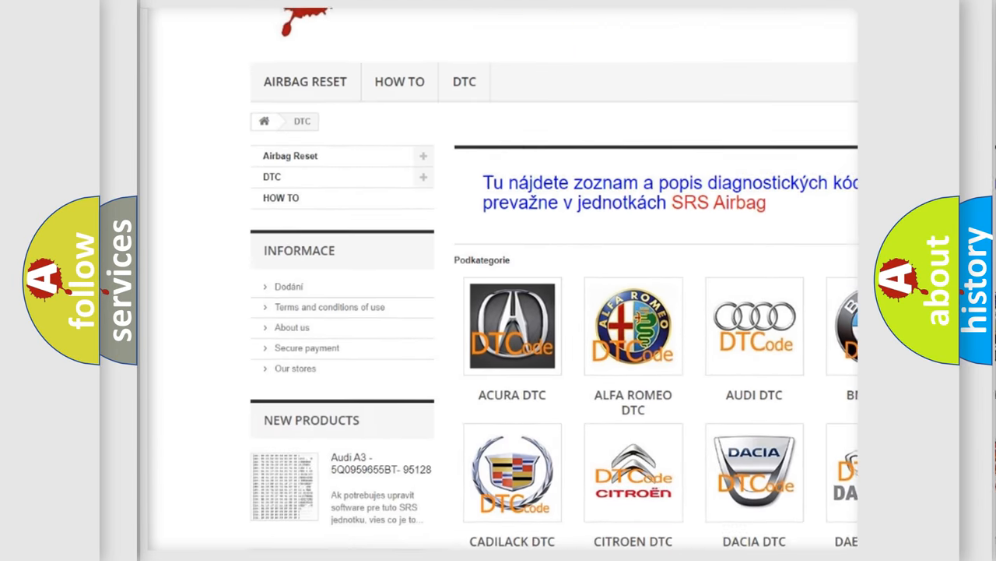
scroll(down, 3)
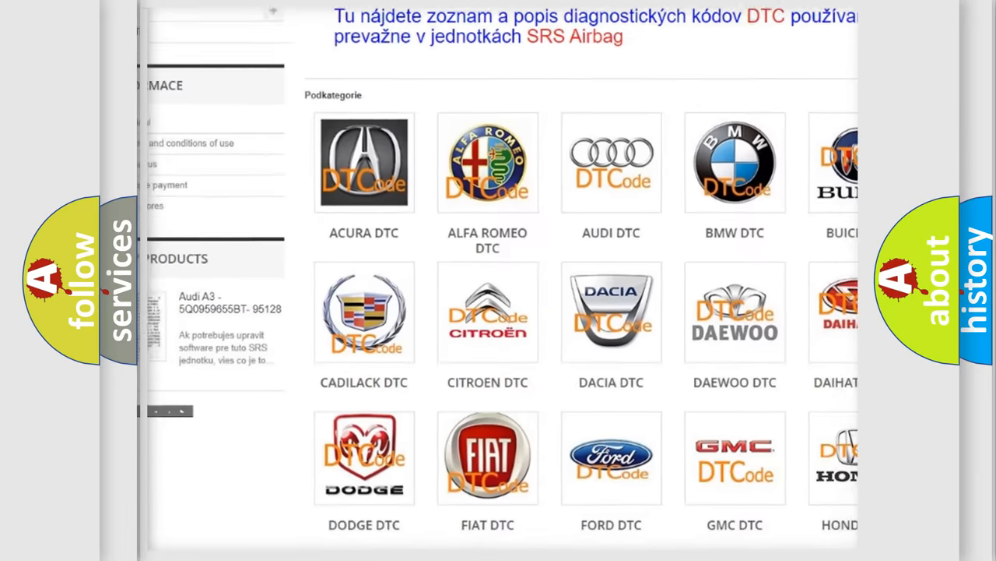
scroll(down, 3)
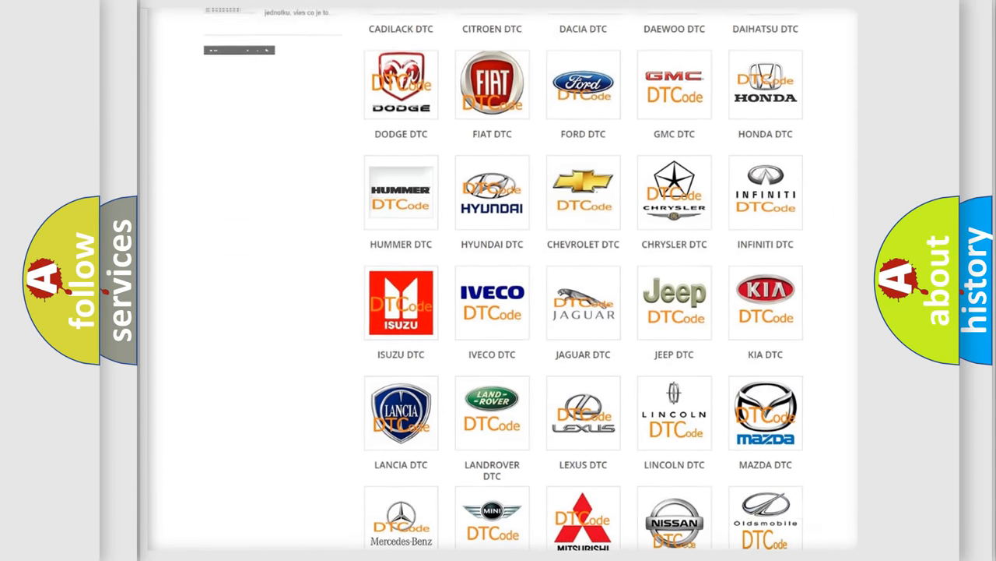
scroll(down, 3)
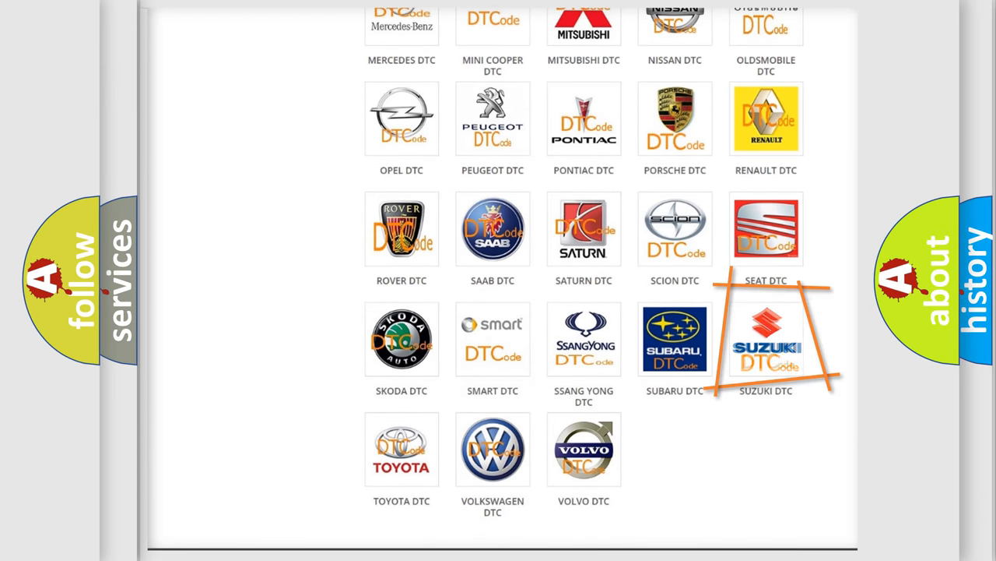